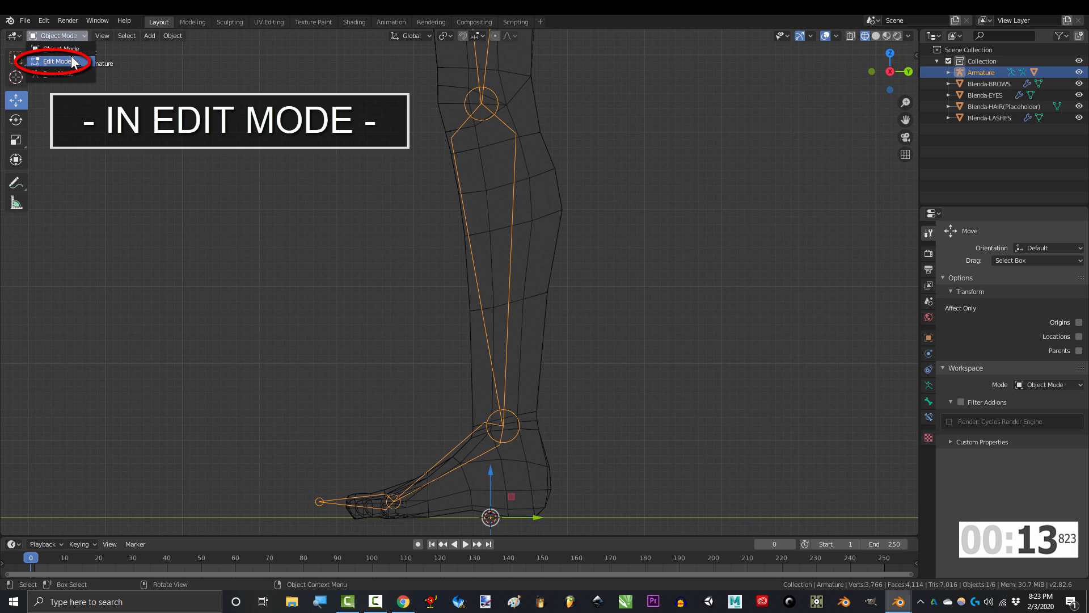
Step: Bring up the Clear Parent options for shin.L with Alt+P
key("alt+p")
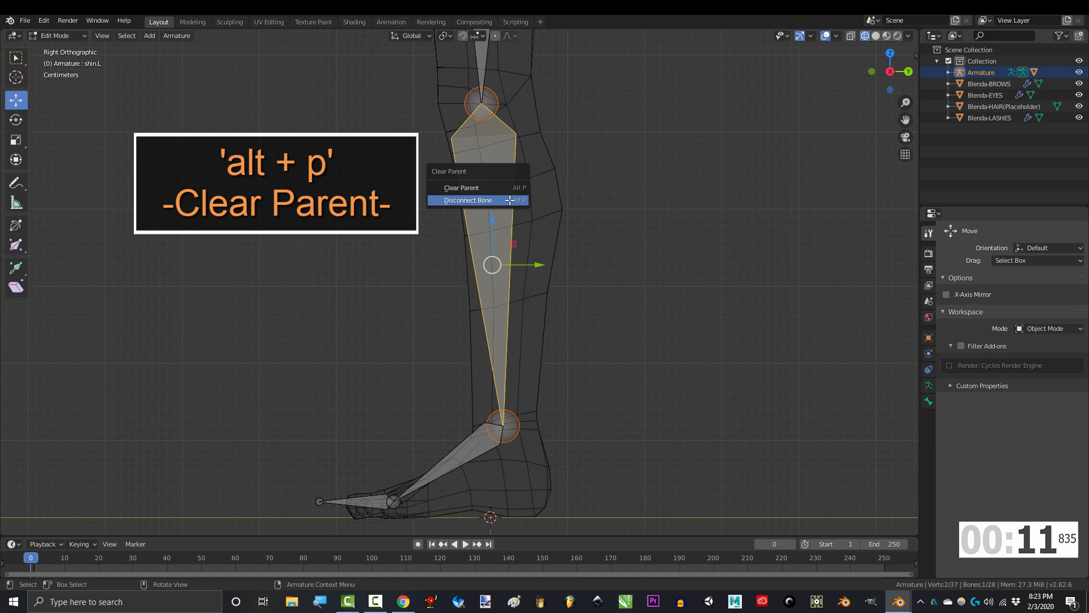
Step: Clear shin.L's old parent and reparent it to knee.L, connected
left_click(468, 200)
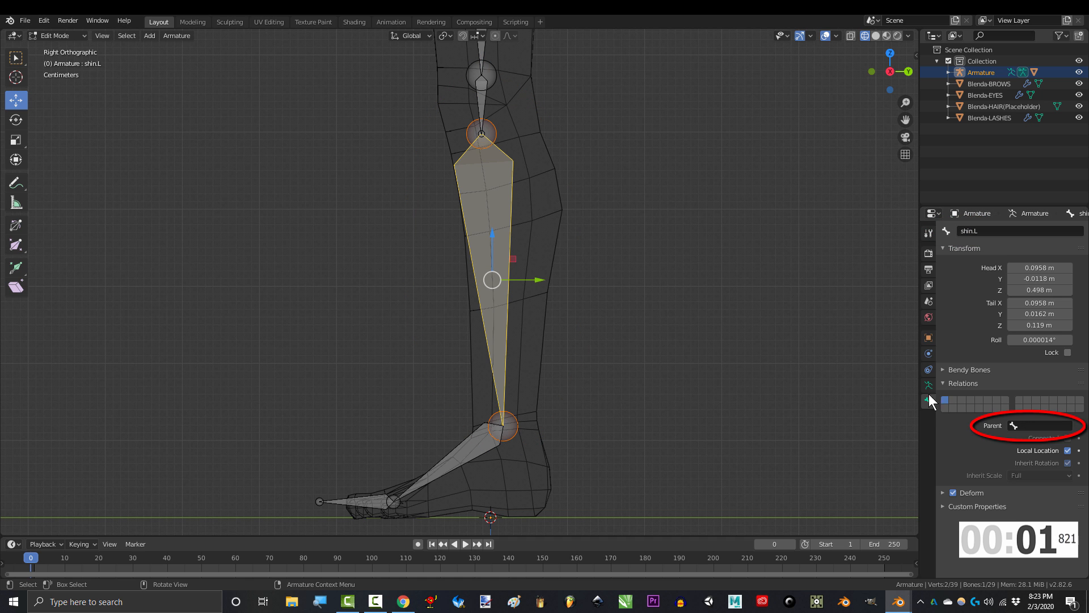
left_click(1034, 425)
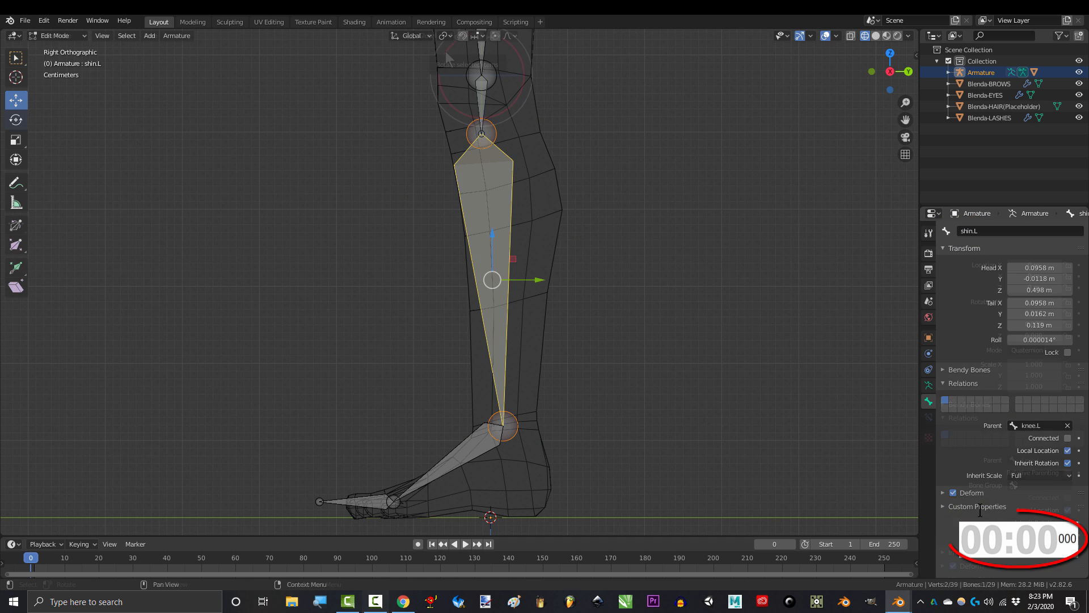